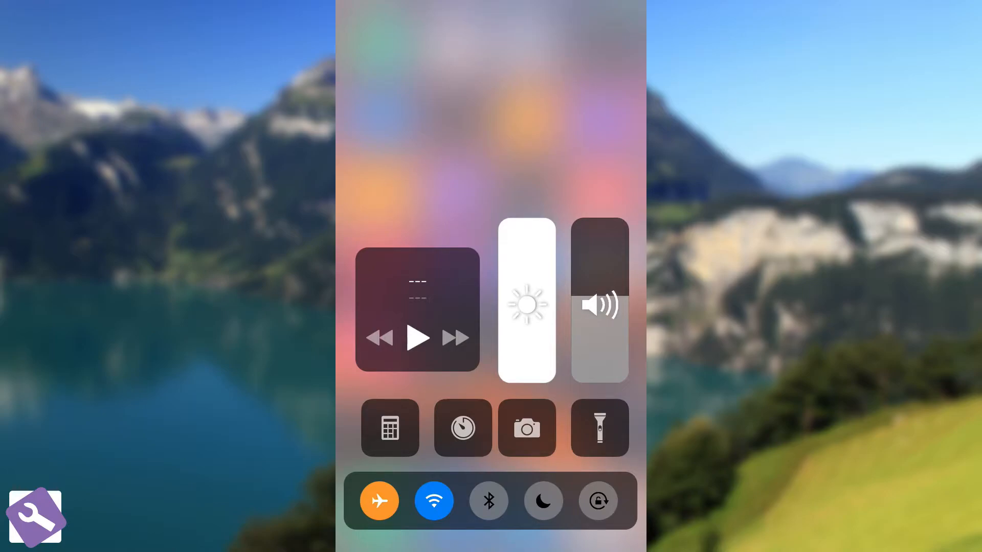
Step: Turn the flashlight on and launch Calculator from Control Center, then return to the home screen
click(598, 427)
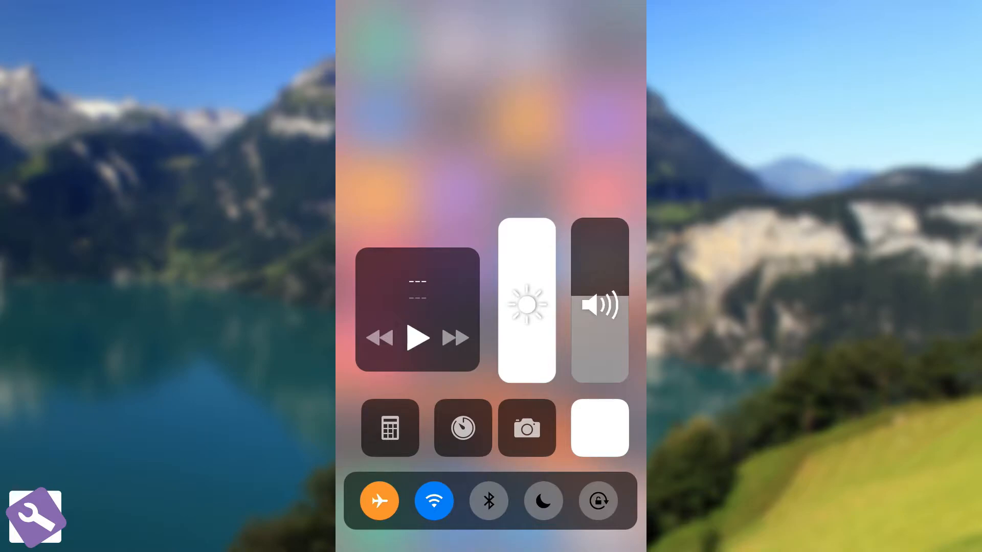
click(599, 428)
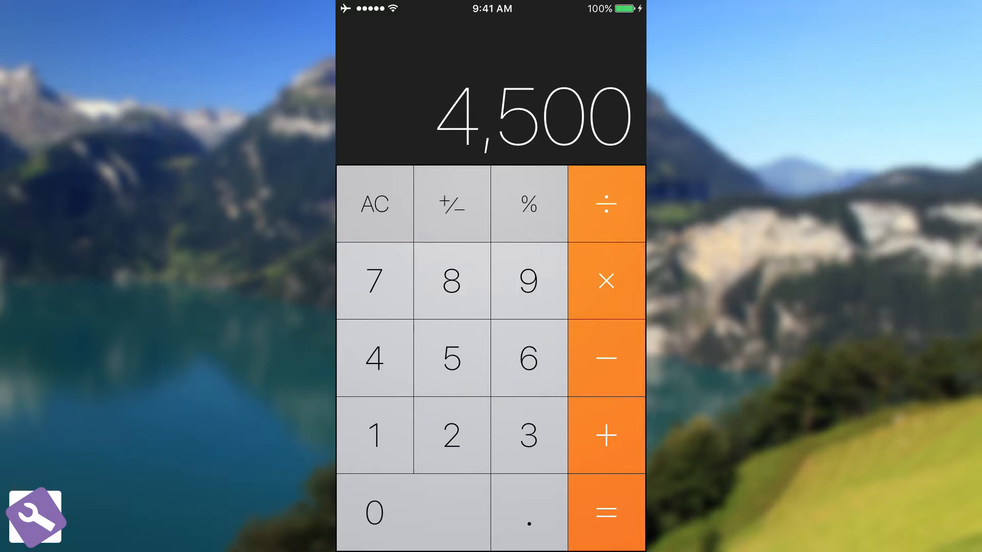
click(604, 435)
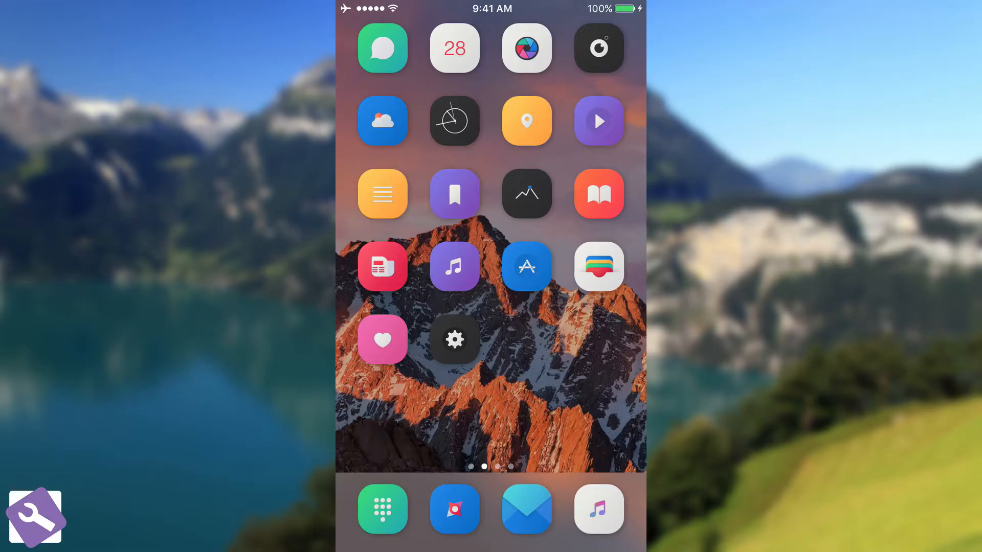
Step: In Settings > ModularCC, switch the Enabled toggle off
click(454, 339)
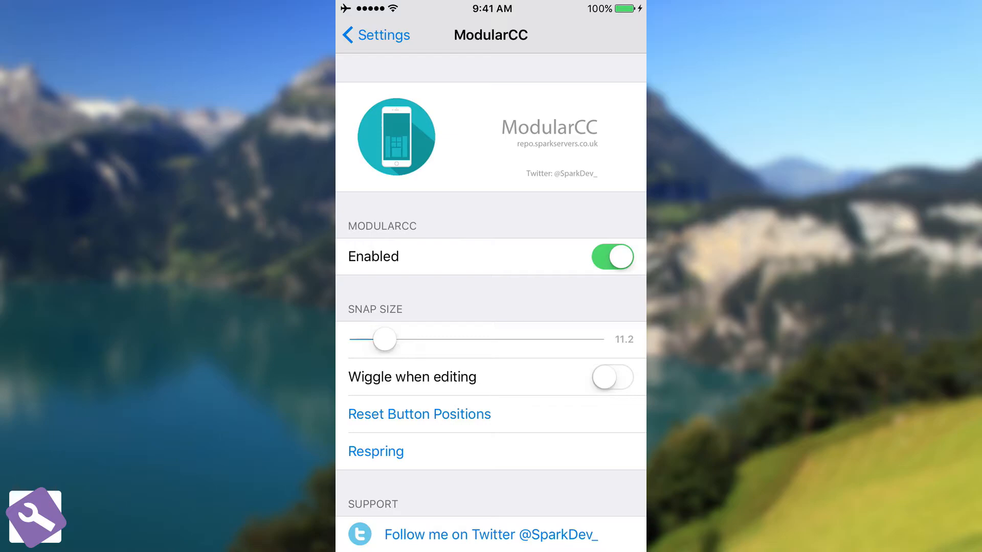
click(612, 257)
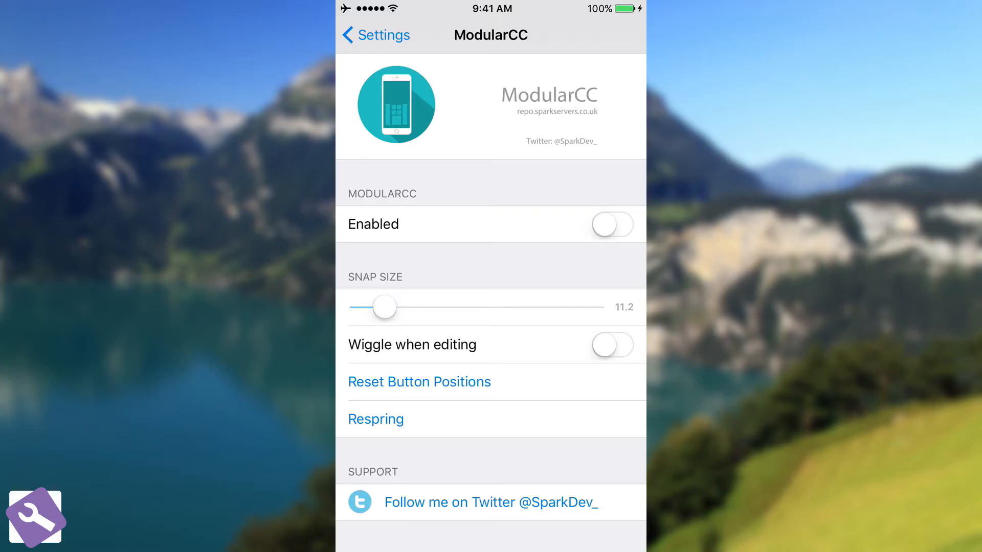
Step: Bring up Control Center to check the standard layout with ModularCC off, then dismiss it
click(612, 345)
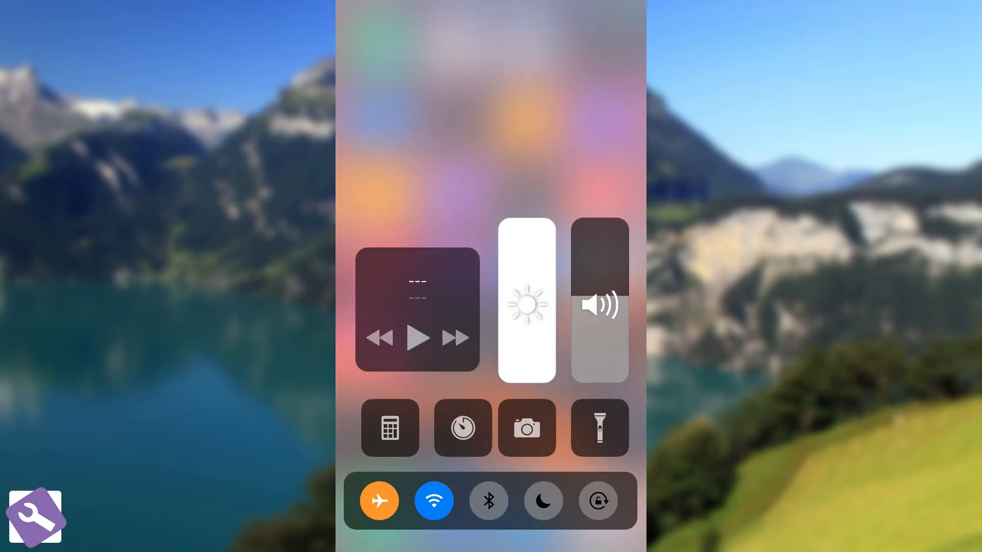
click(418, 338)
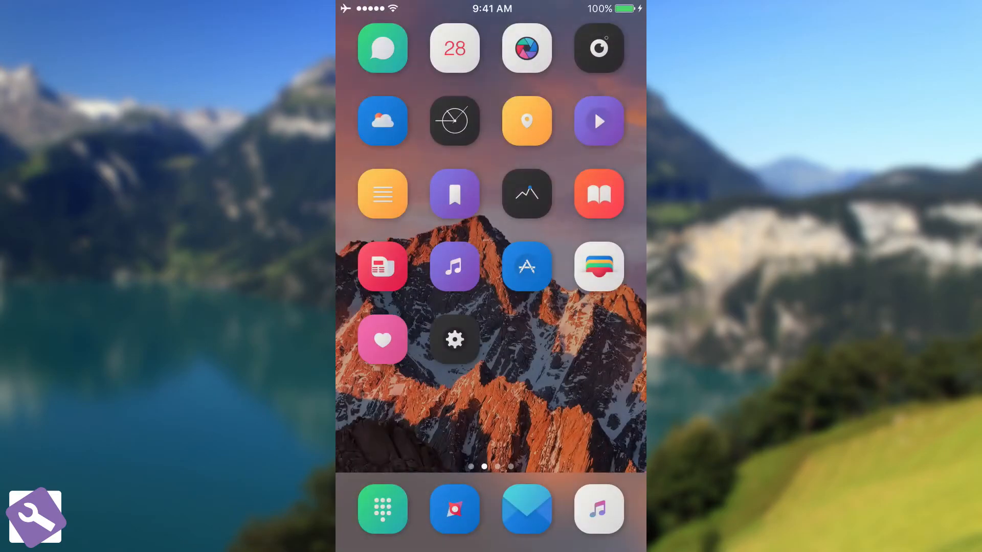
Step: In Settings > ModularCC, turn on Wiggle when editing
click(454, 340)
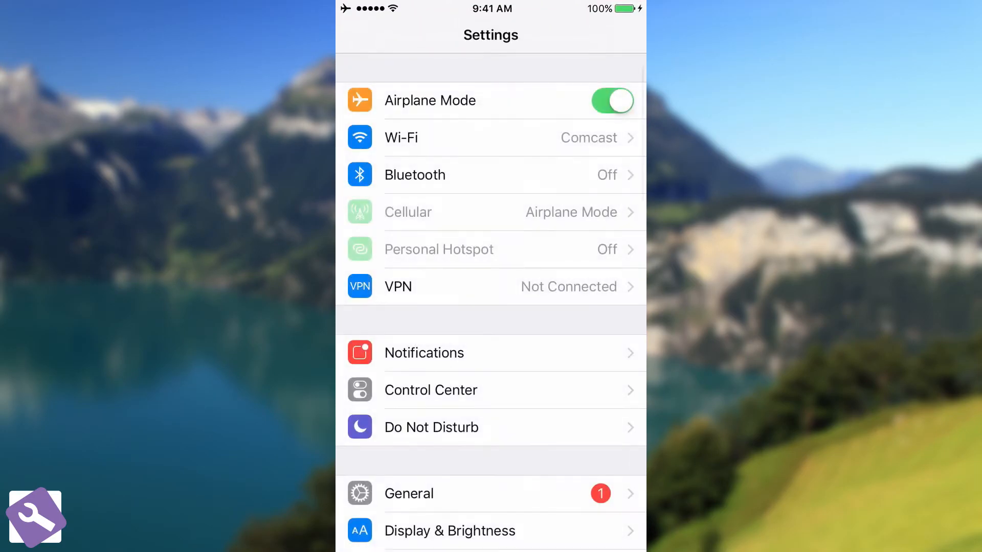
scroll(down, 3)
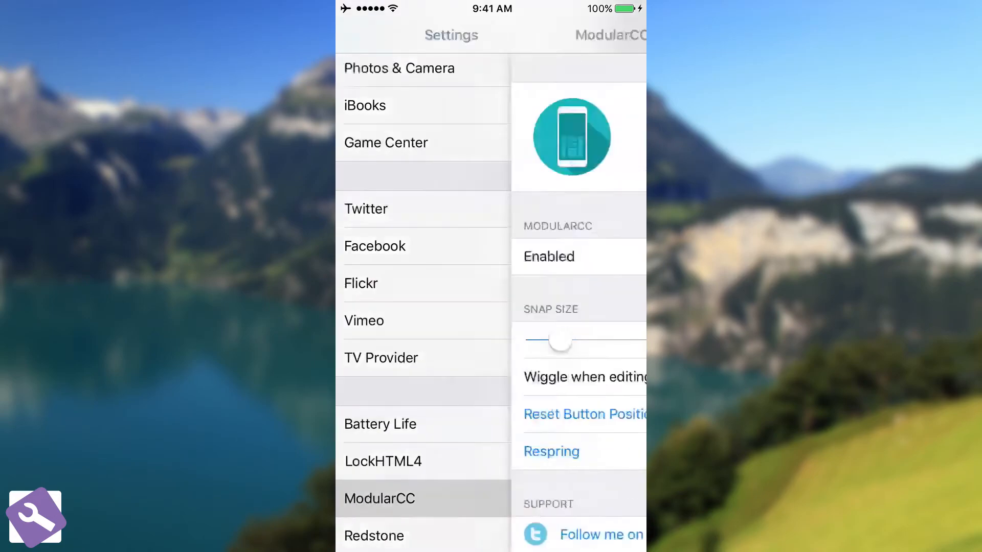
click(378, 498)
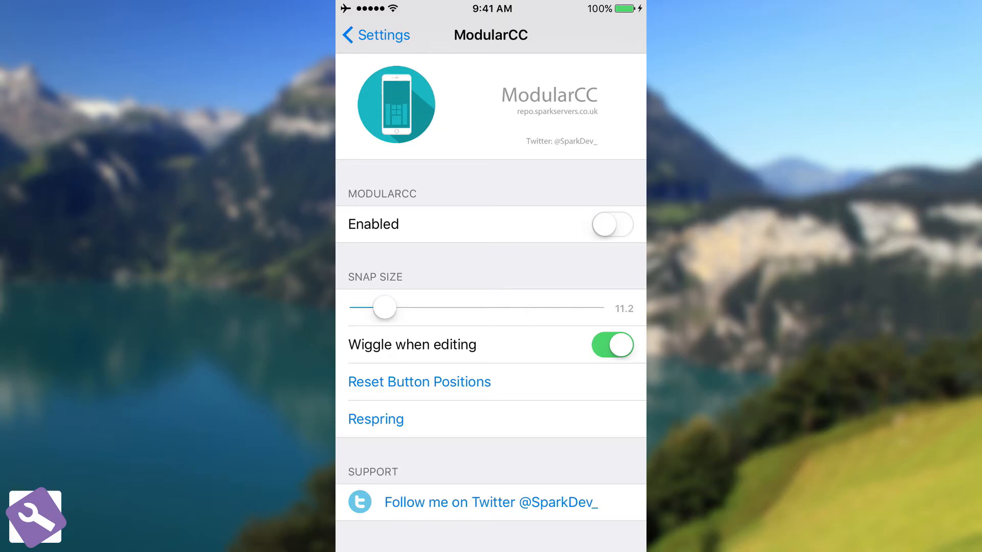
Step: Reset all control button positions and confirm the prompt, then leave for Cydia
click(419, 381)
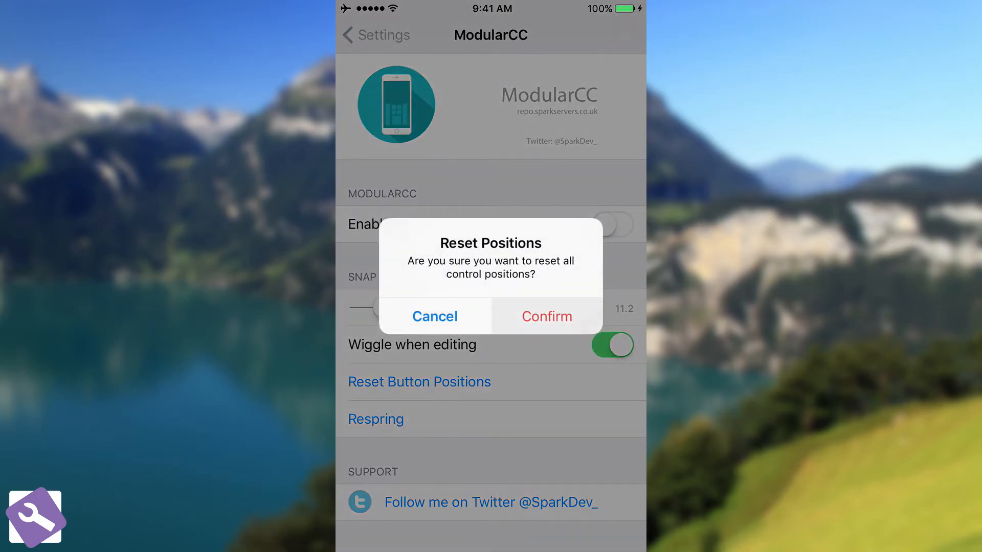
click(434, 316)
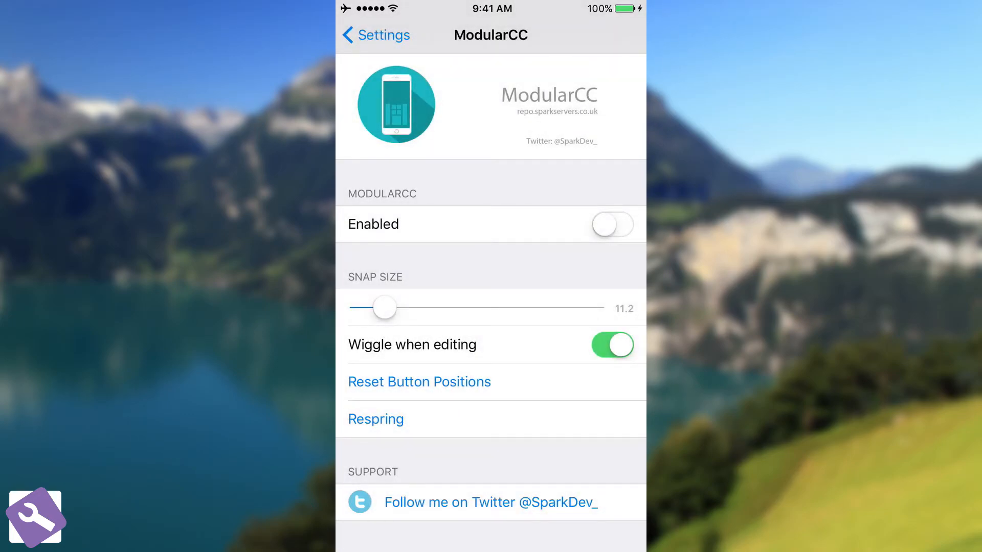
click(489, 502)
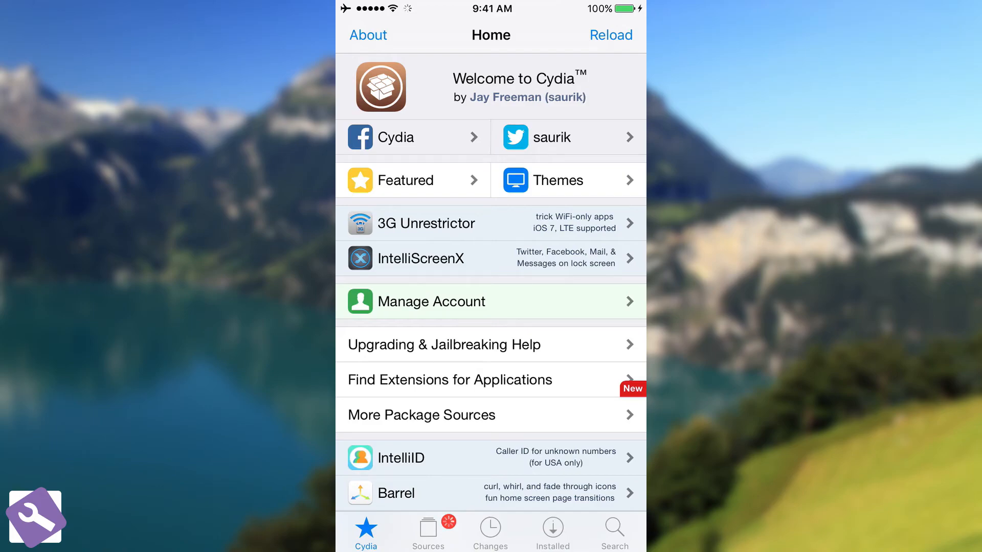
Step: Reload Cydia's package data and go to the Sources list
click(609, 35)
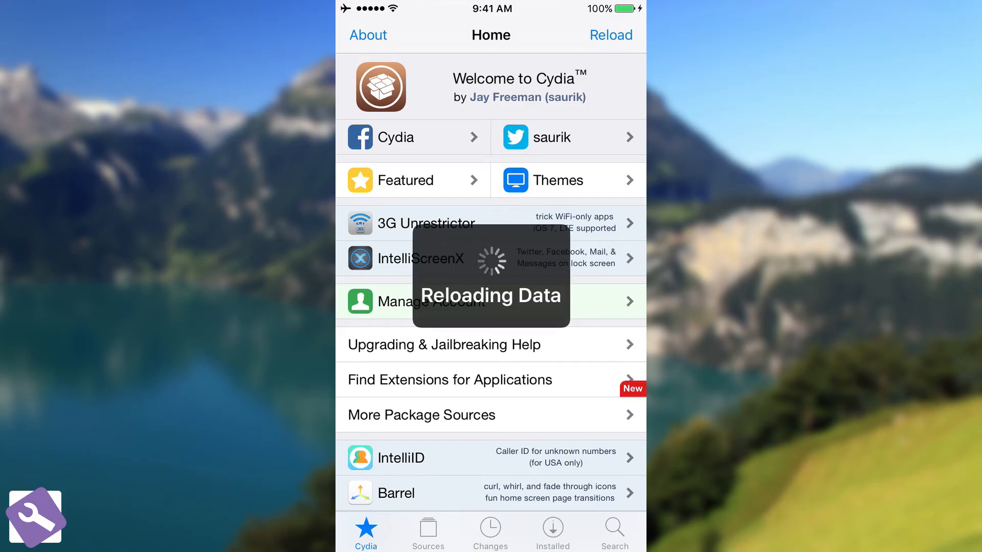
click(609, 35)
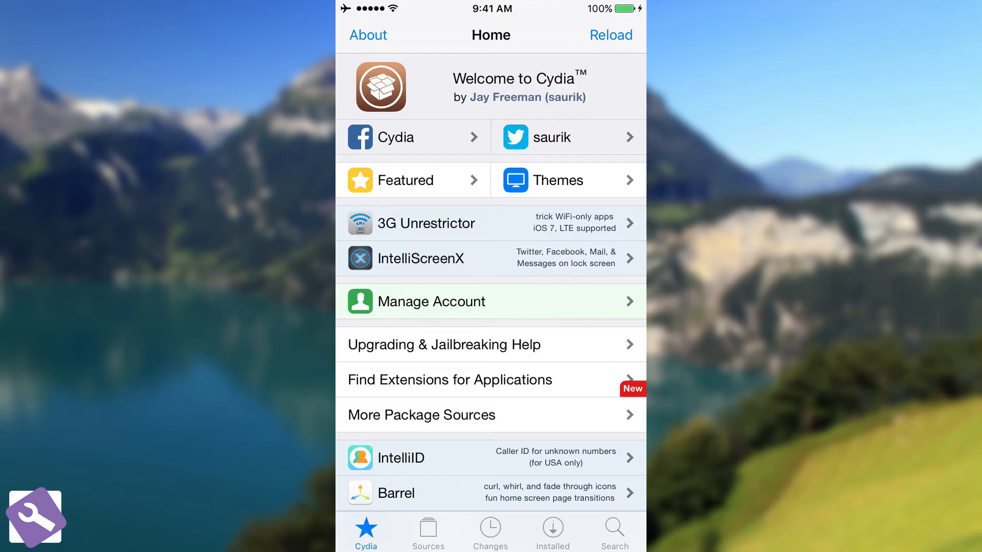
click(427, 531)
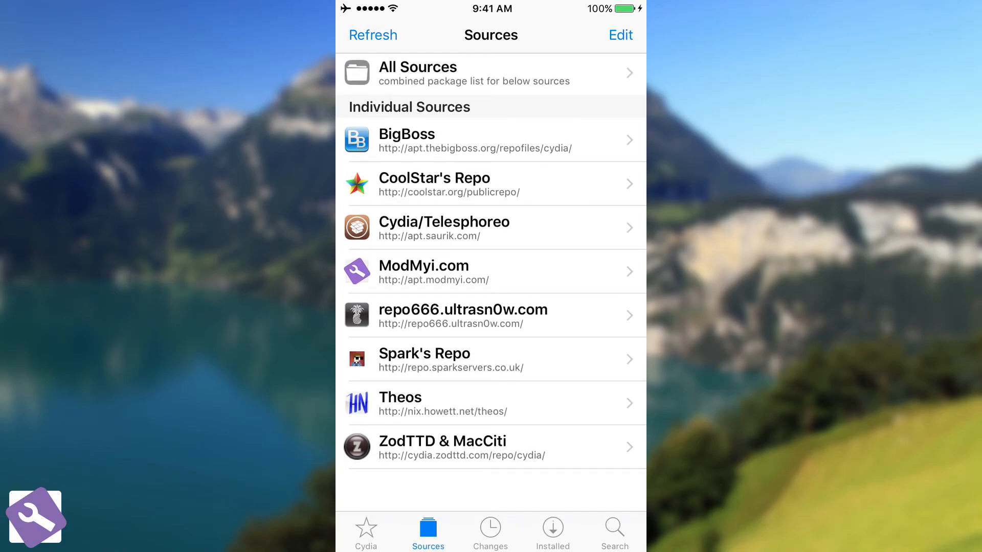
Step: Open Spark's Repo > Tweaks and view the ModularCC 0.8~BETA package details
click(491, 73)
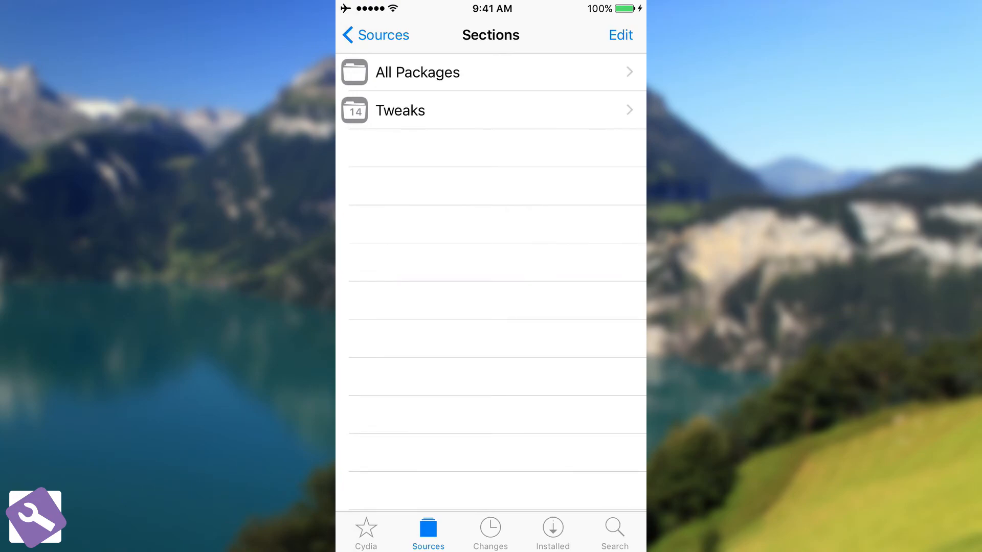
click(399, 111)
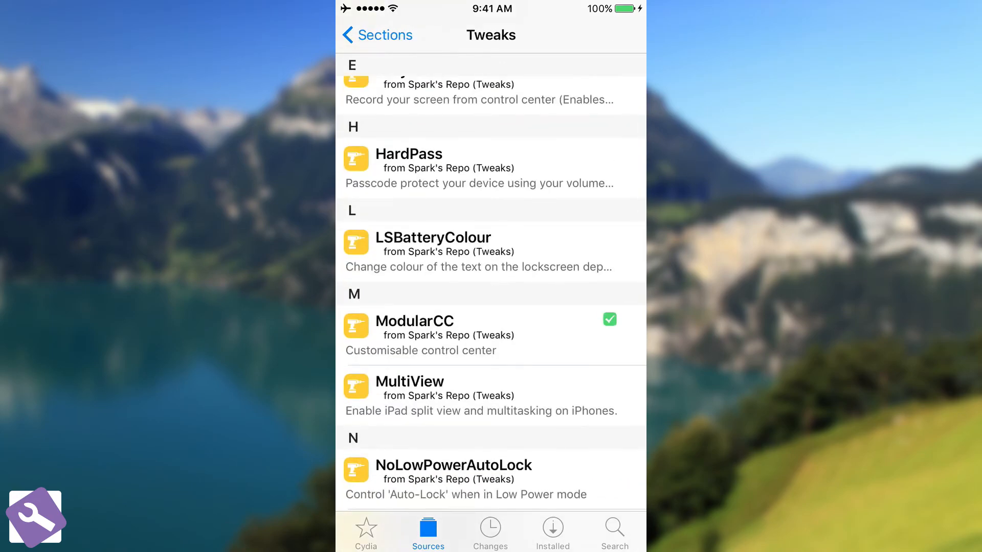
click(414, 320)
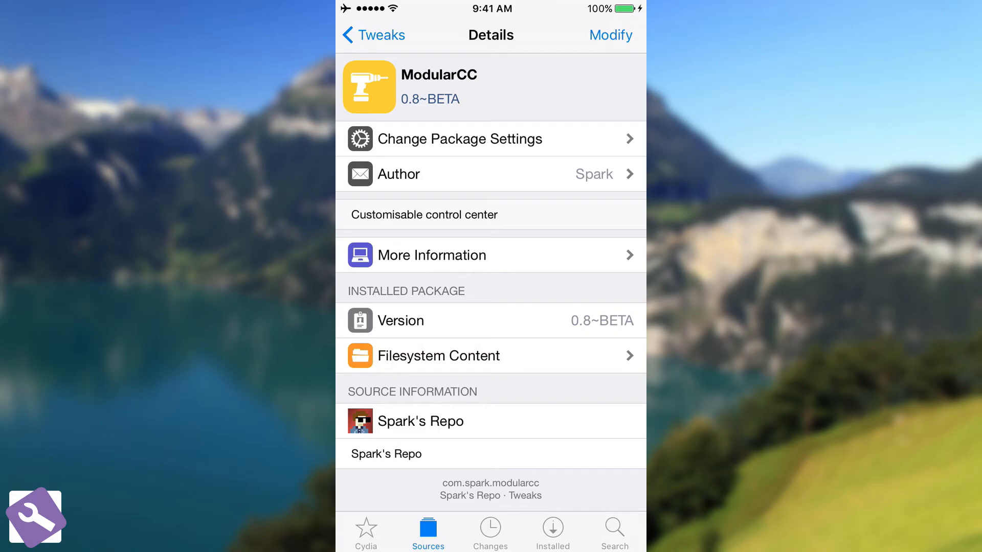